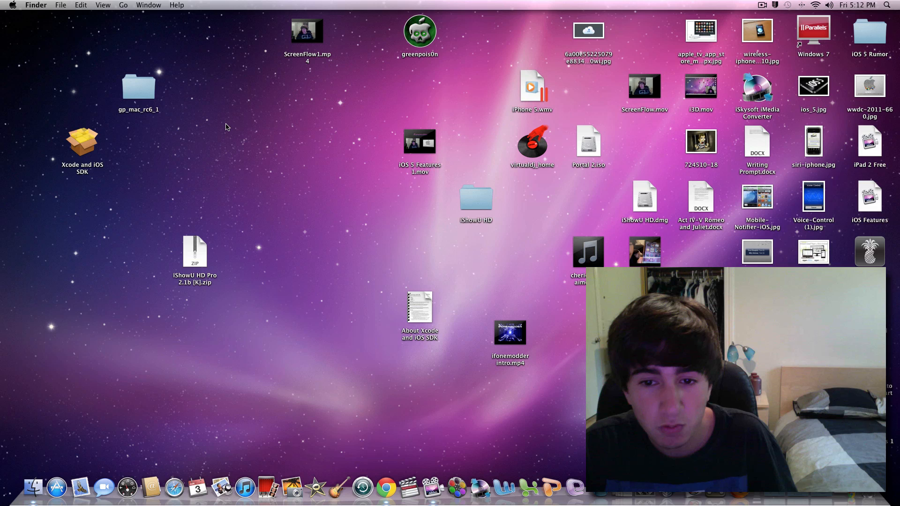
mouse_move(227, 124)
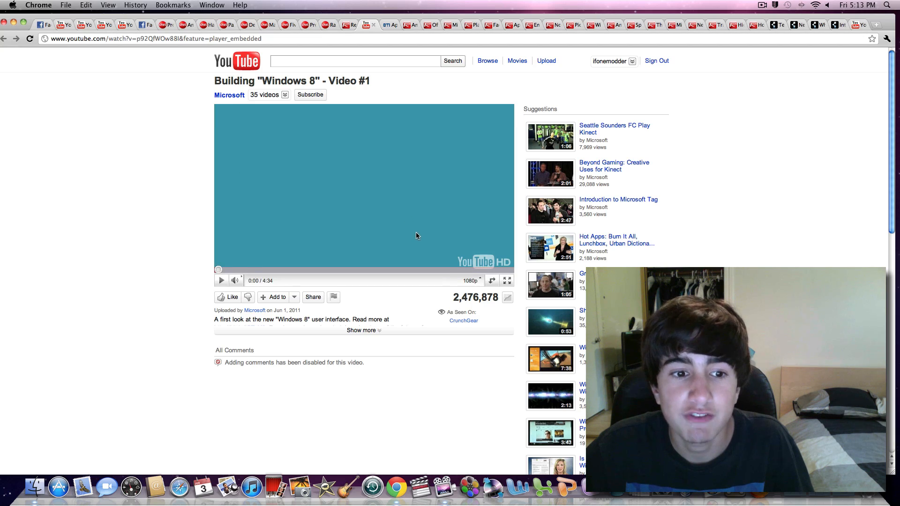
Mute the Building "Windows 8" video and expand it to full screen.
click(235, 281)
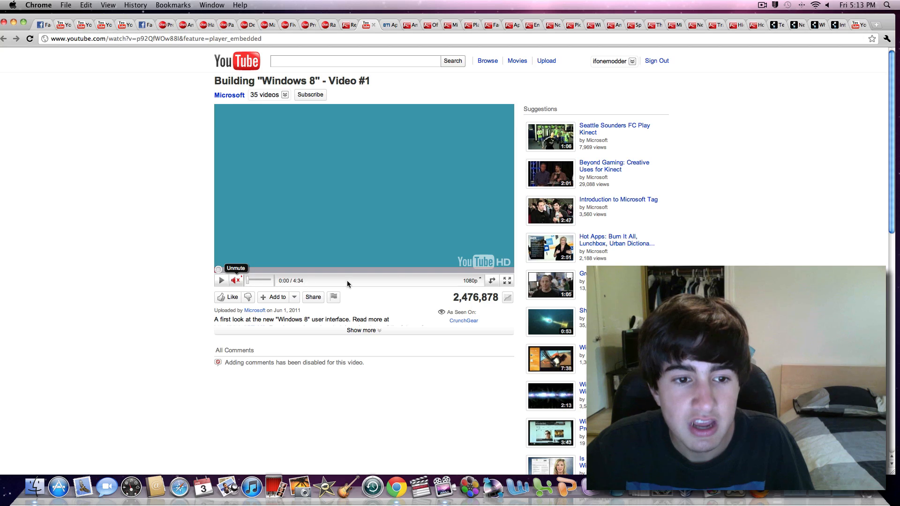
click(506, 280)
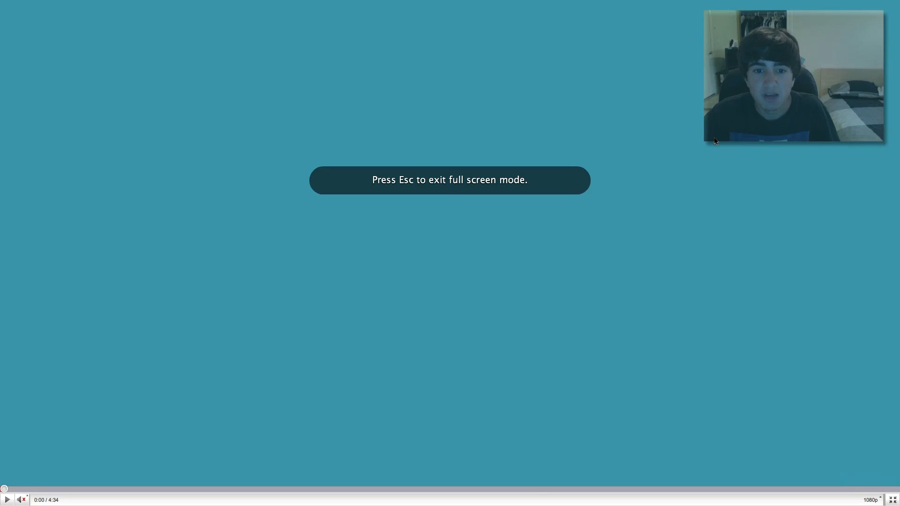
Play the full-screen Windows 8 video through the lock screen to the Start screen tiles.
click(7, 500)
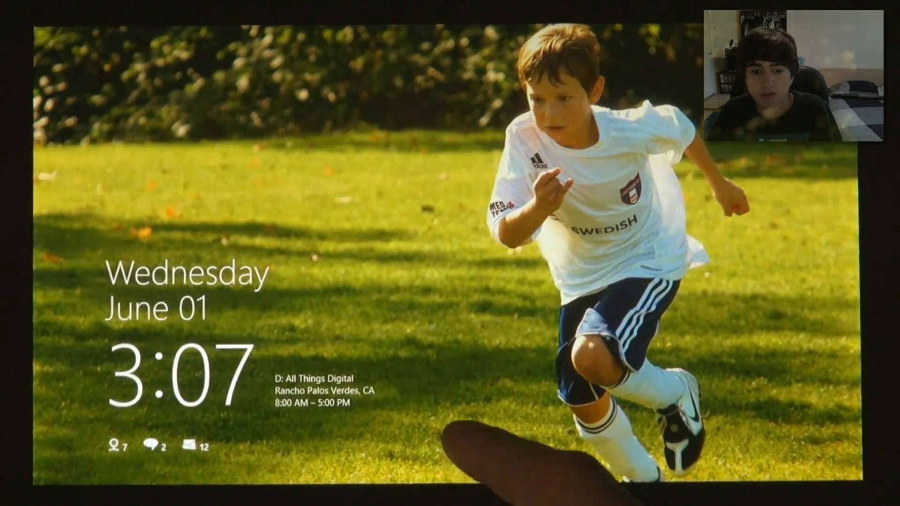
click(448, 254)
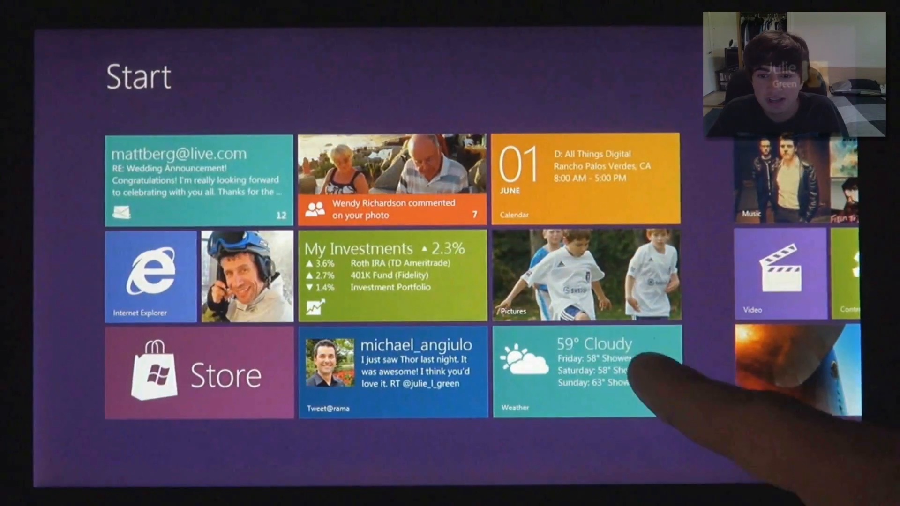
Watch the demo through the Stocks app's S&P 500 chart and back to the Start screen.
click(573, 370)
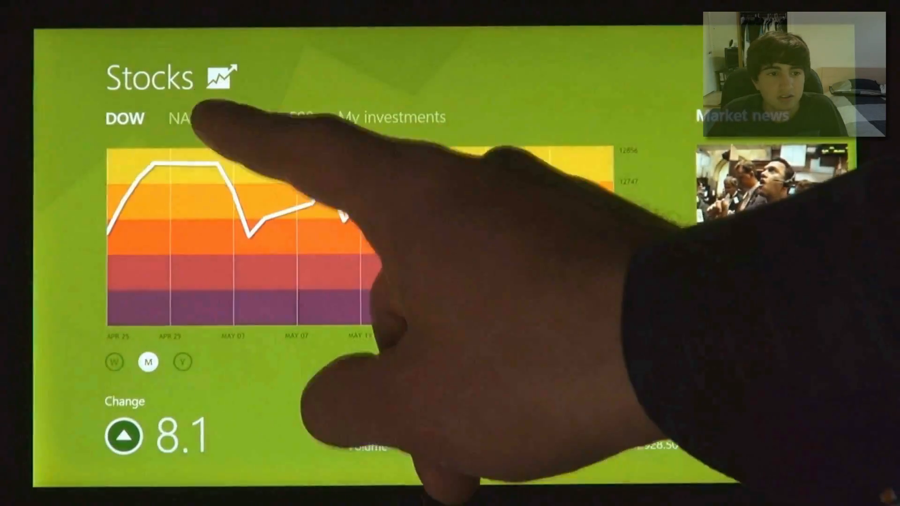
click(284, 118)
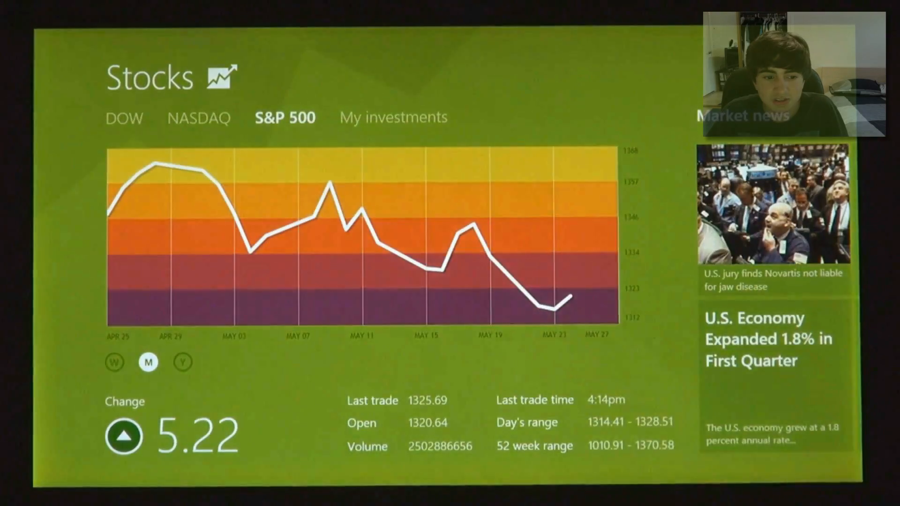
click(124, 117)
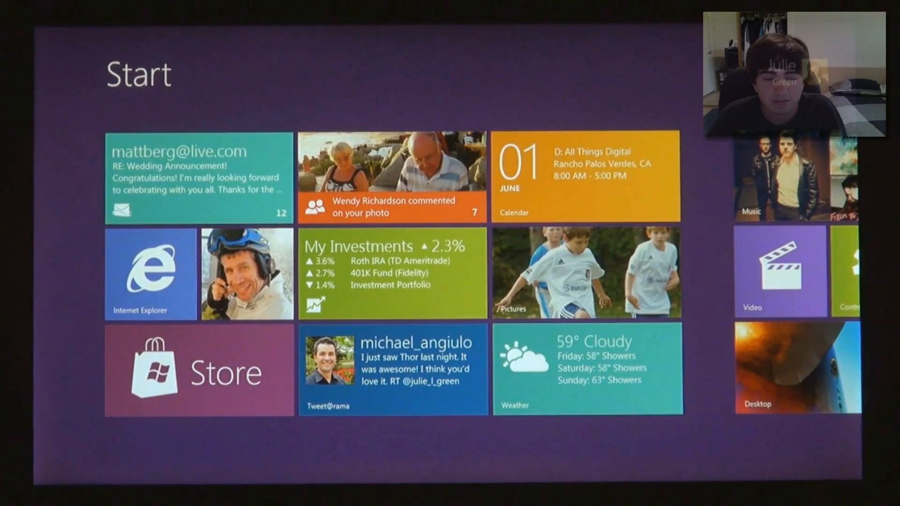
Watch the demo through the Videos collection to the browser address bar with "ve" typed.
click(779, 270)
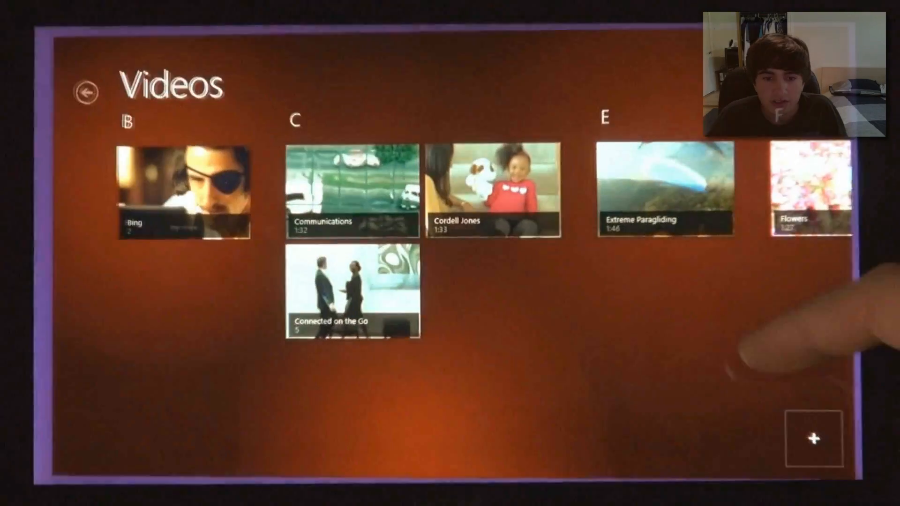
click(663, 189)
text(ve)
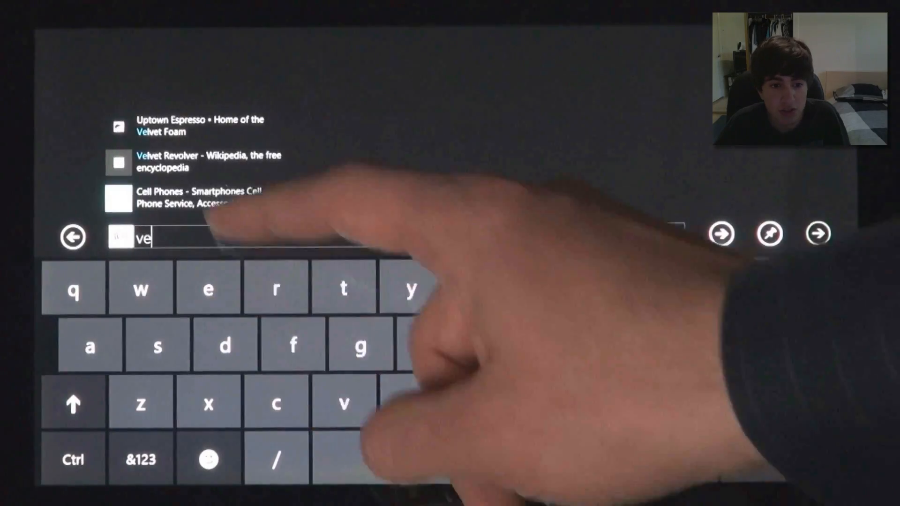
Watch the Start screen pan across its tiles and return to the first group.
click(195, 125)
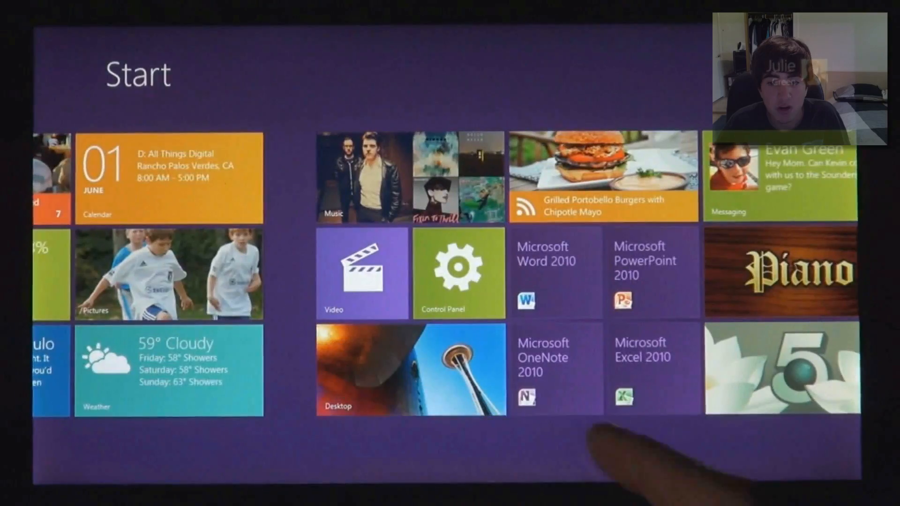
click(652, 367)
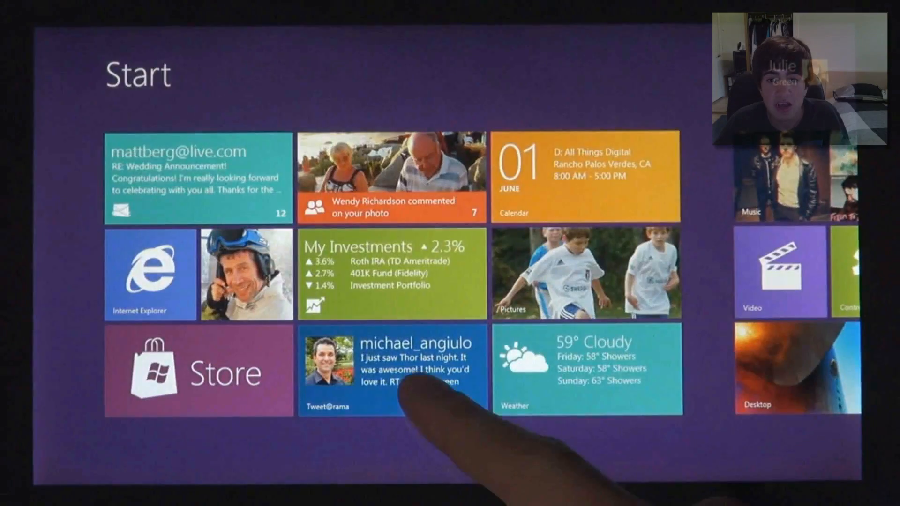
click(390, 367)
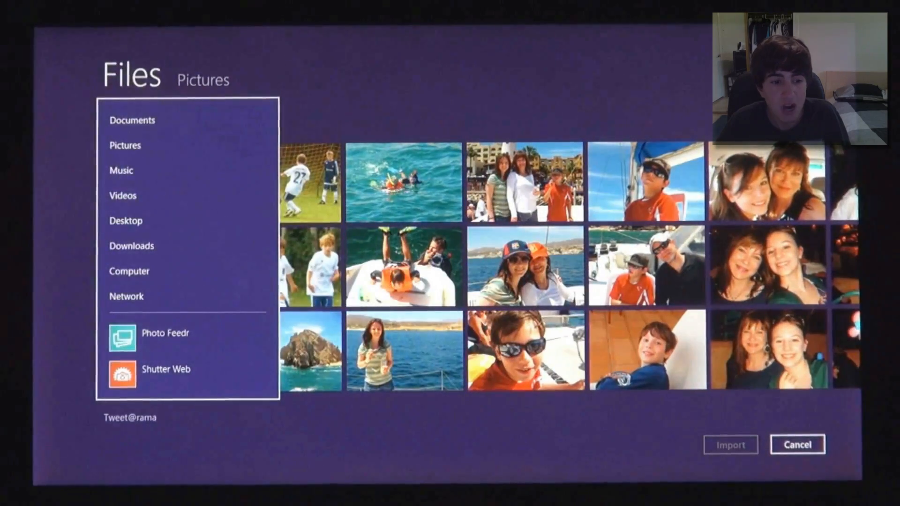
click(166, 333)
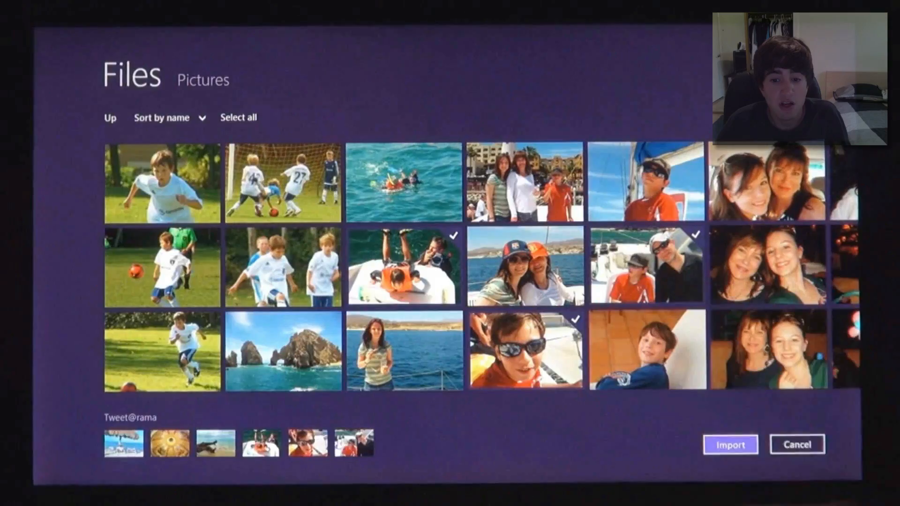
click(730, 444)
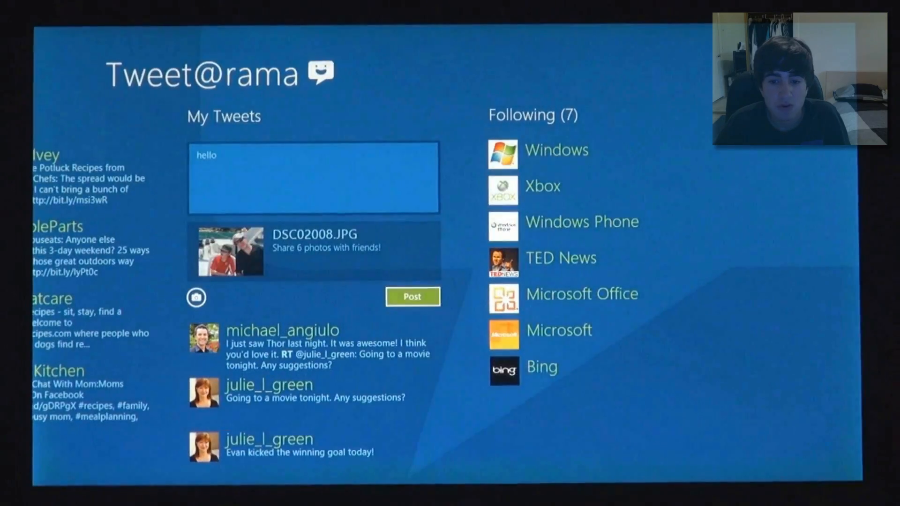
click(413, 296)
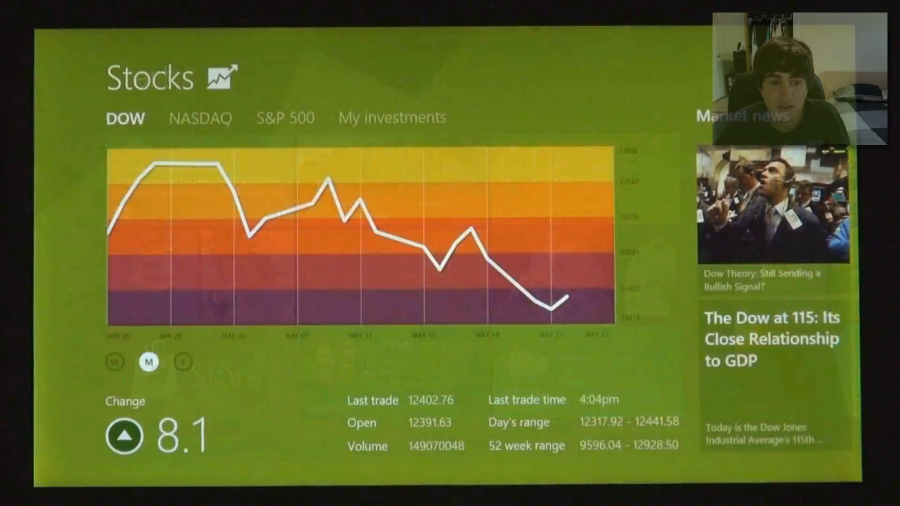
click(285, 117)
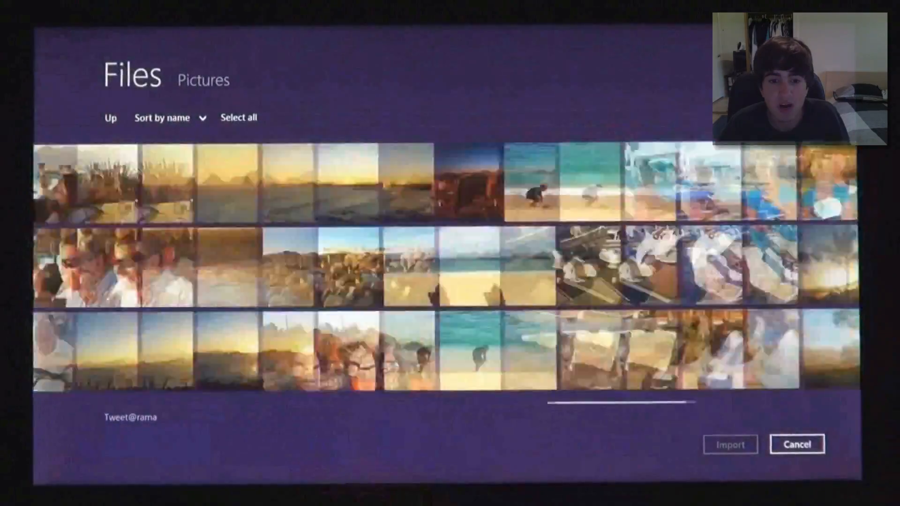
click(797, 443)
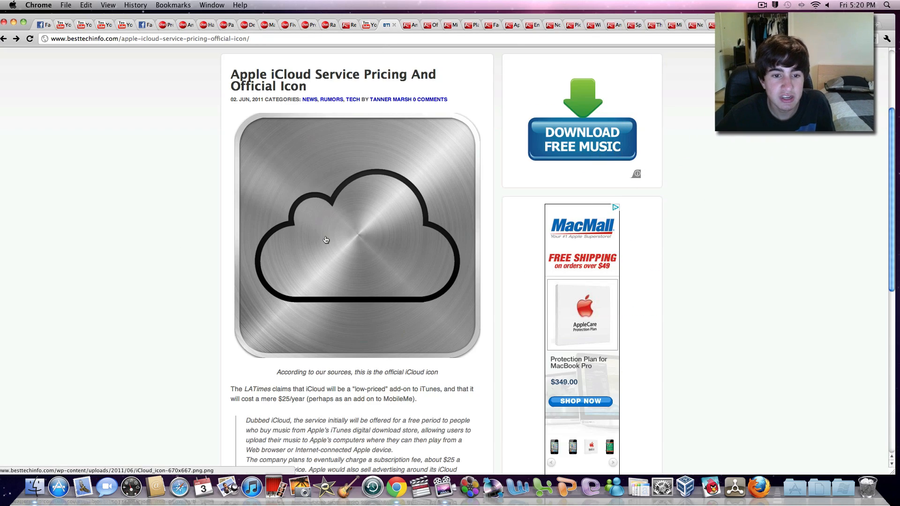
Read down the iCloud pricing article, clear the selected pricing text and scroll back up.
scroll(down, 3)
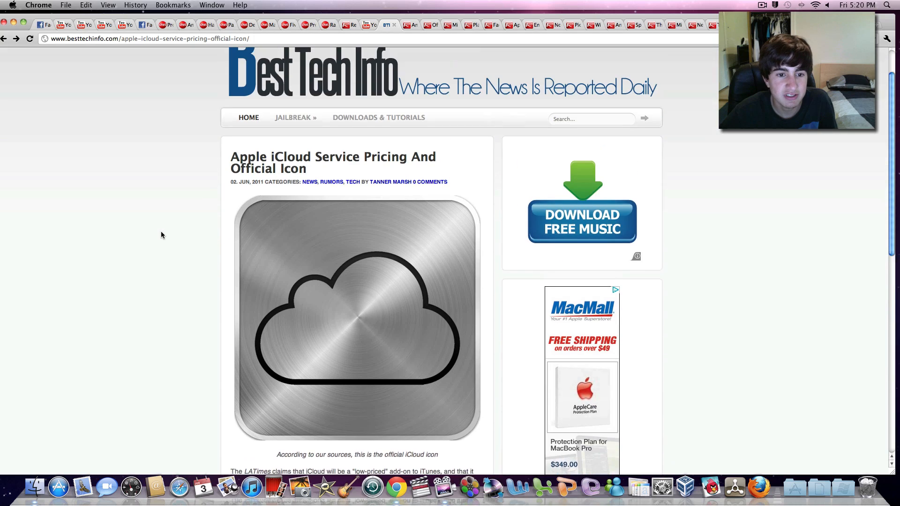
scroll(down, 3)
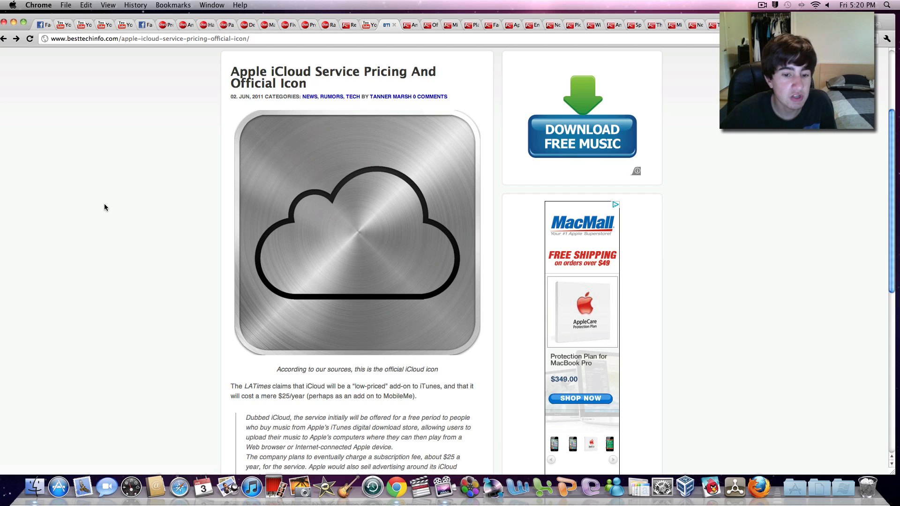
scroll(down, 3)
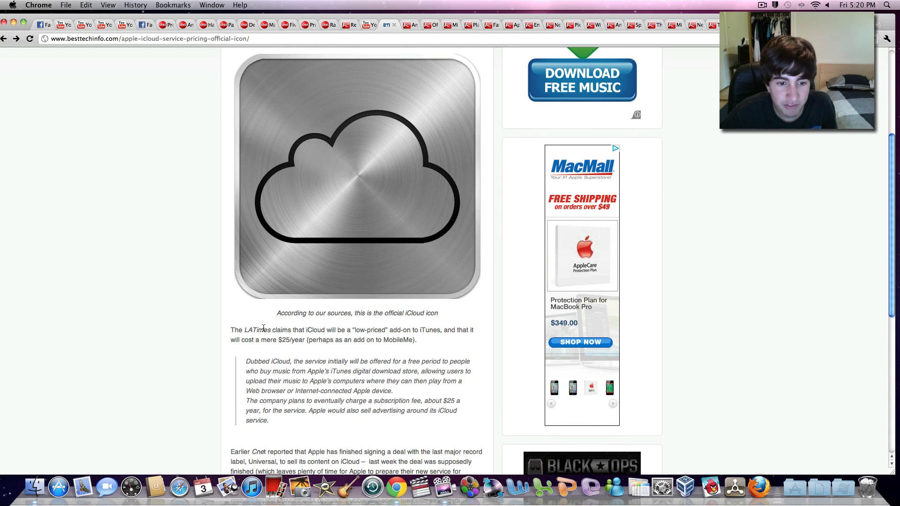
scroll(down, 3)
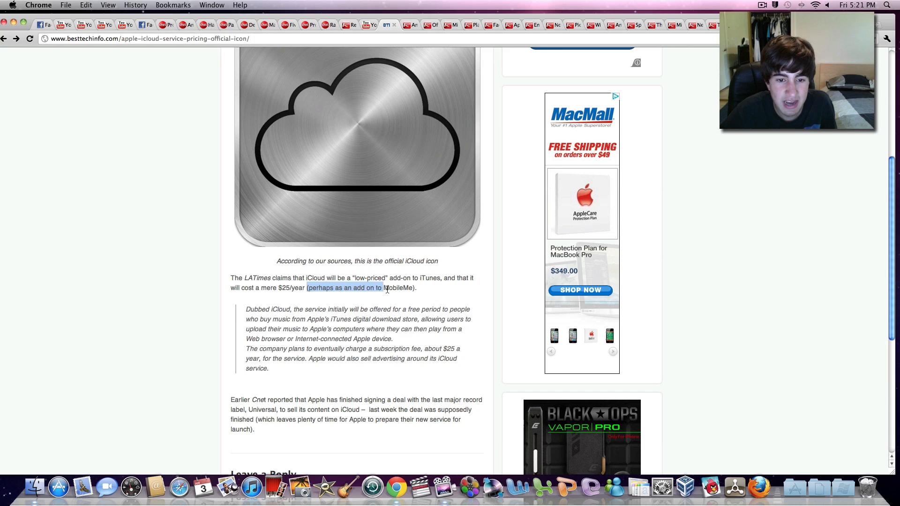
click(73, 248)
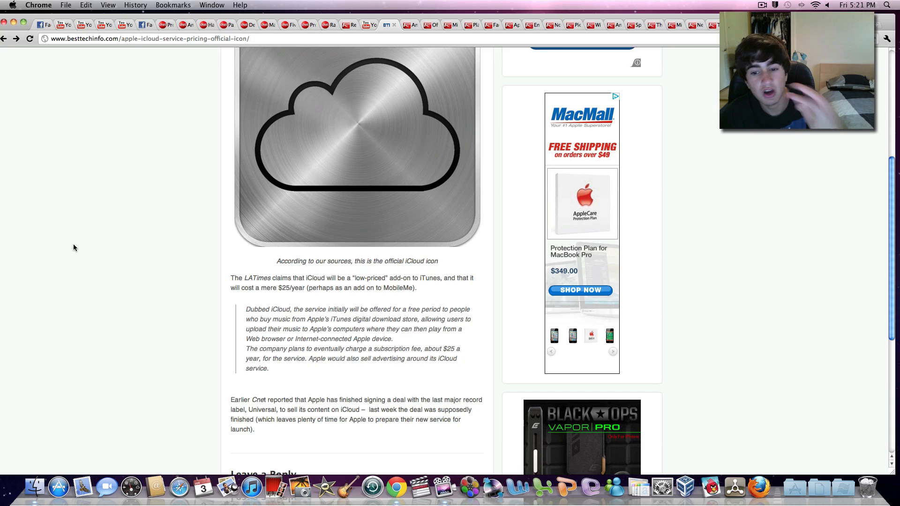
scroll(up, 3)
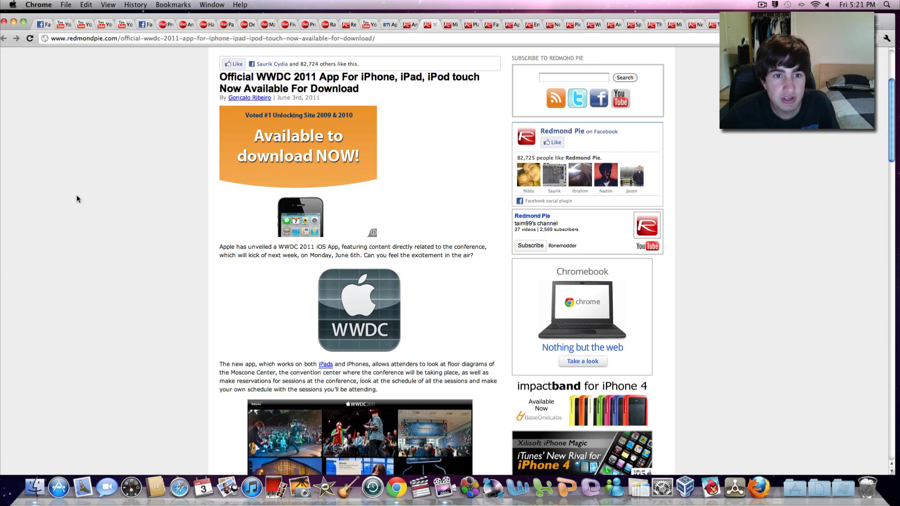
scroll(down, 3)
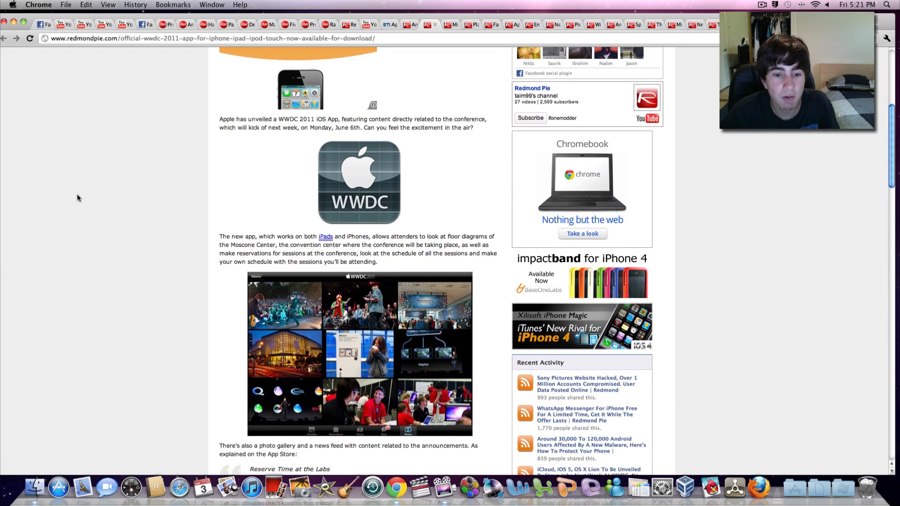
scroll(down, 3)
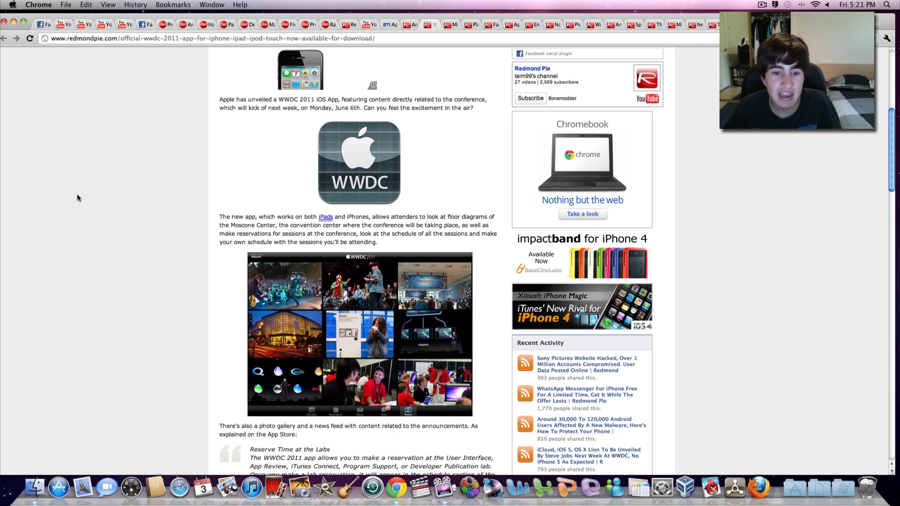
scroll(down, 3)
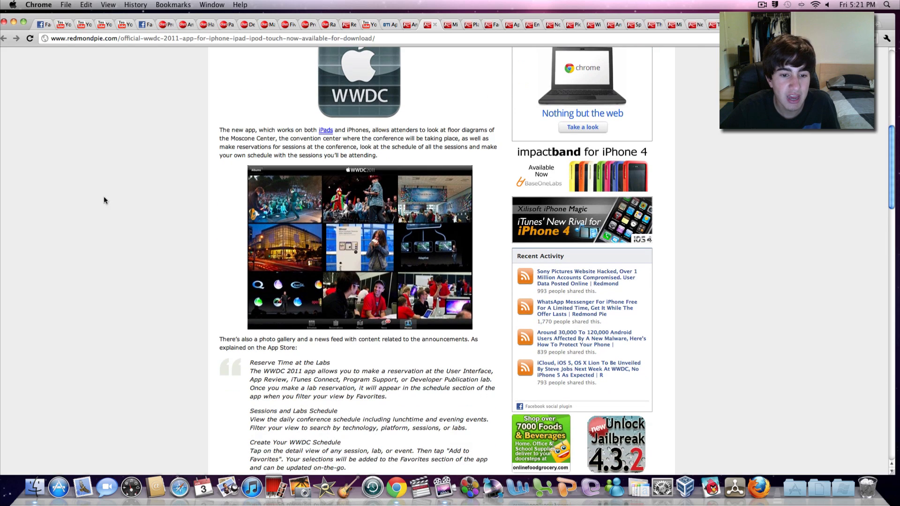
mouse_move(181, 269)
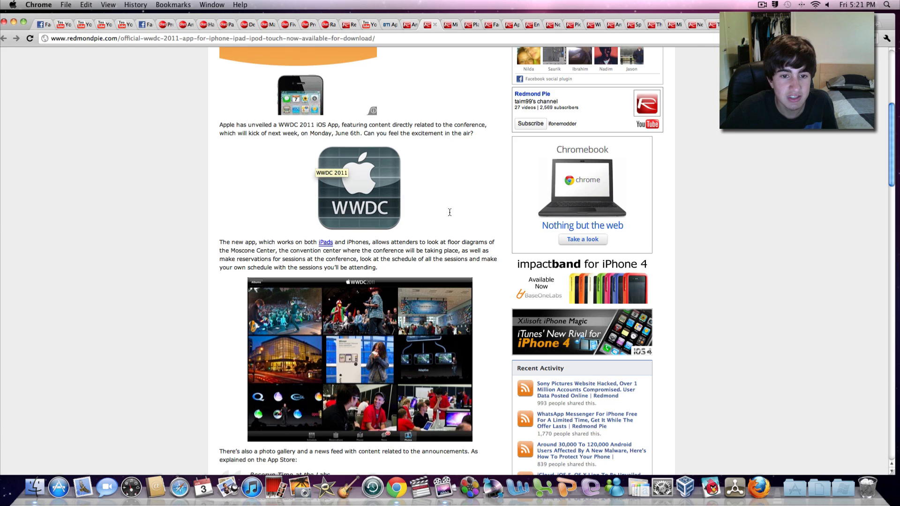
scroll(down, 3)
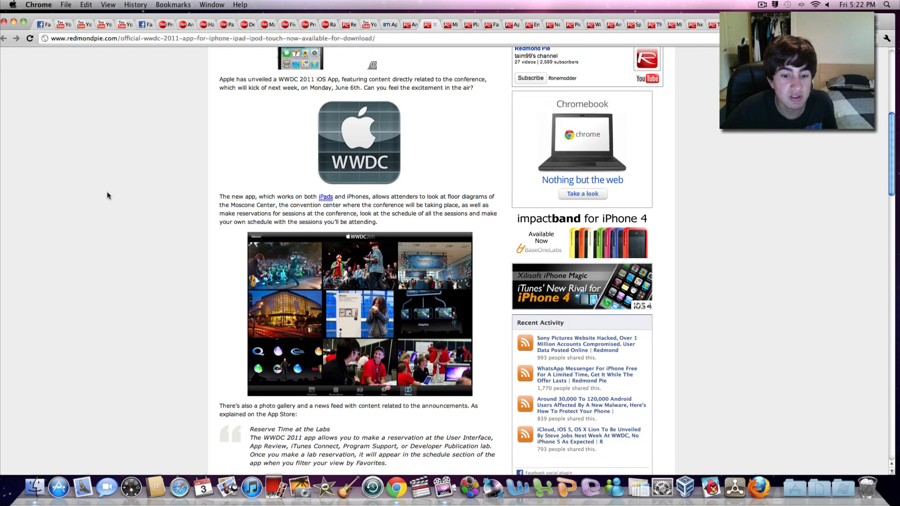
scroll(down, 3)
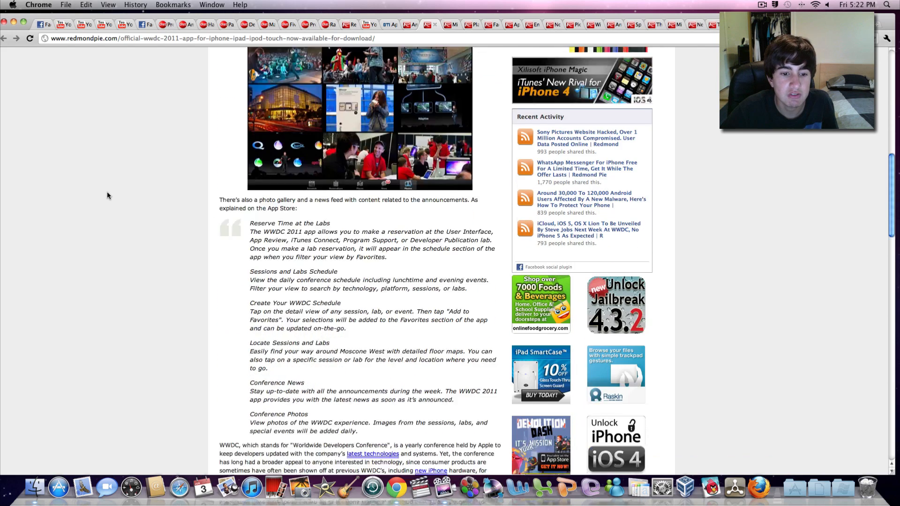
scroll(down, 3)
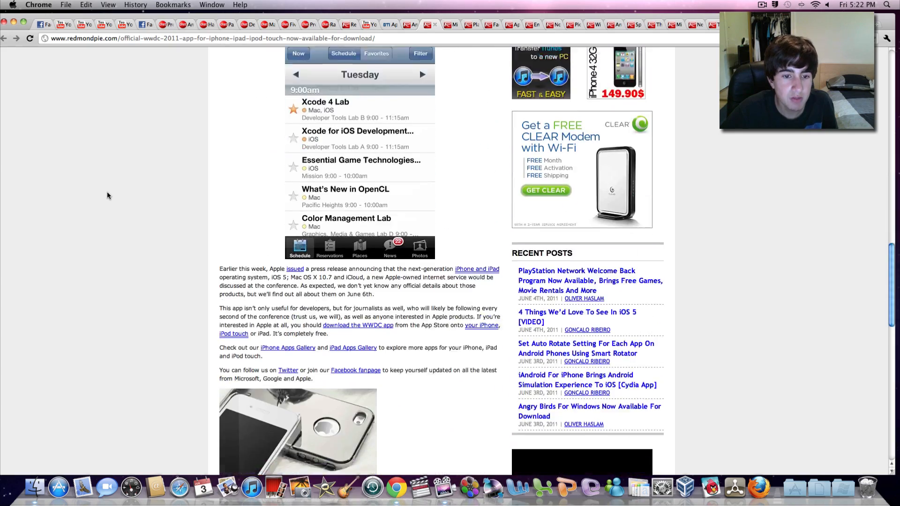
scroll(up, 3)
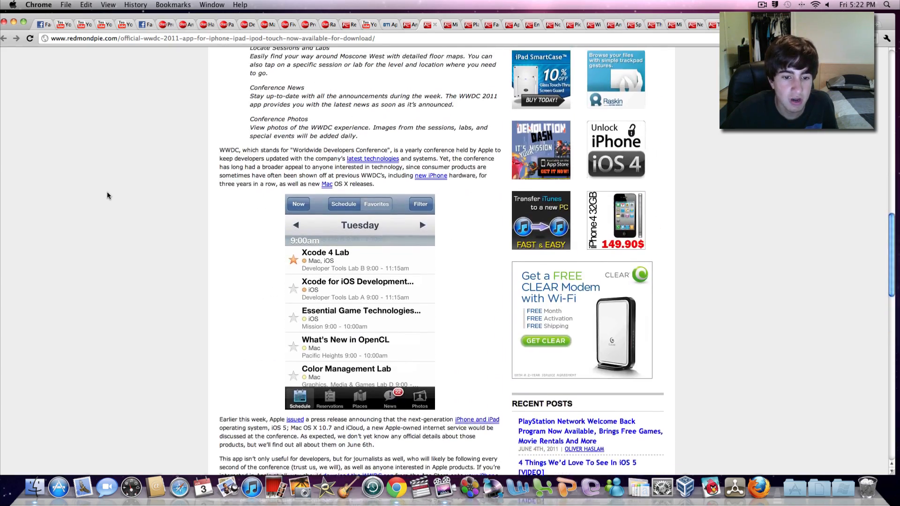
scroll(down, 3)
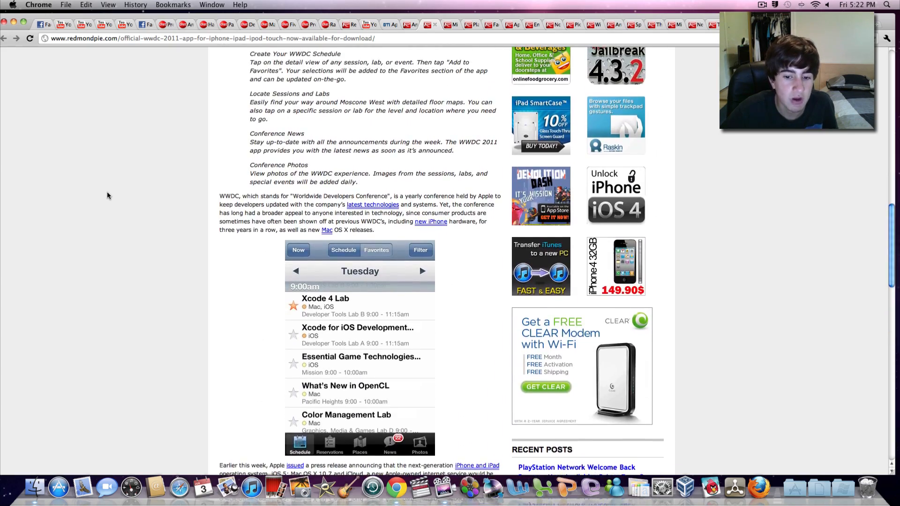